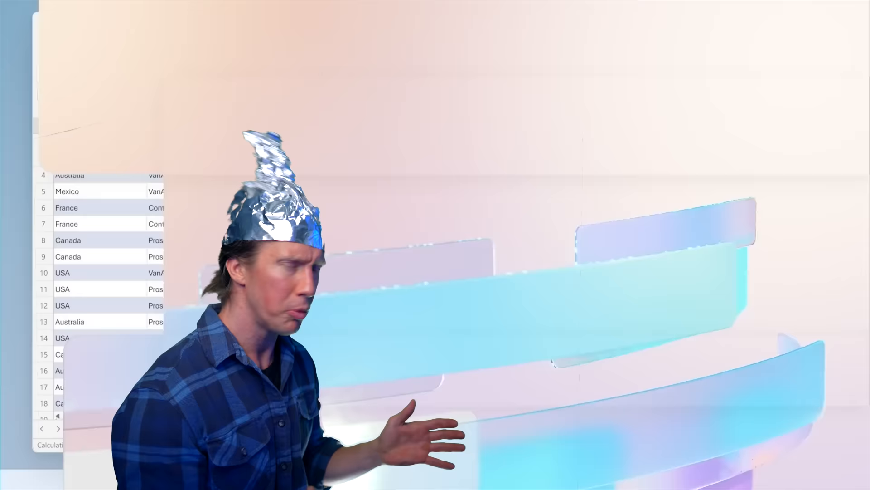
Step: Ask Copilot for a model where Reusable Containers' Q1-23 growth equals Q4-22
type("An")
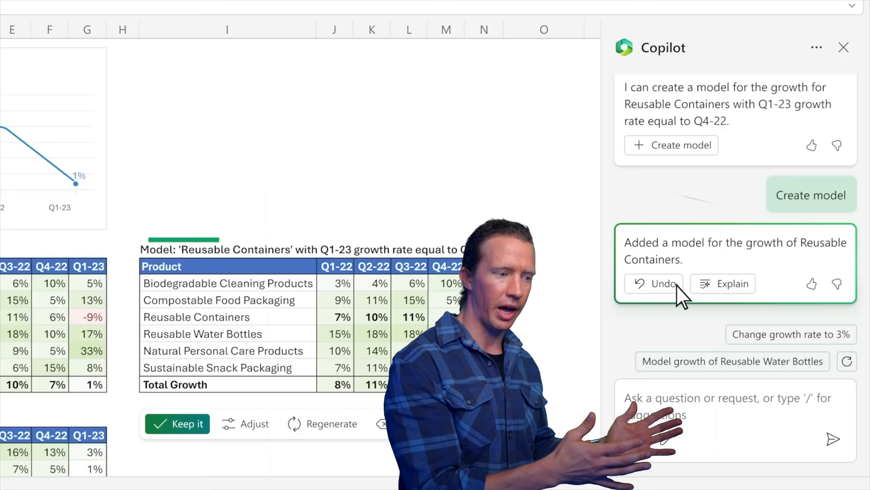
Step: Show Copilot's explanation of the added Reusable Containers growth model
left_click(722, 283)
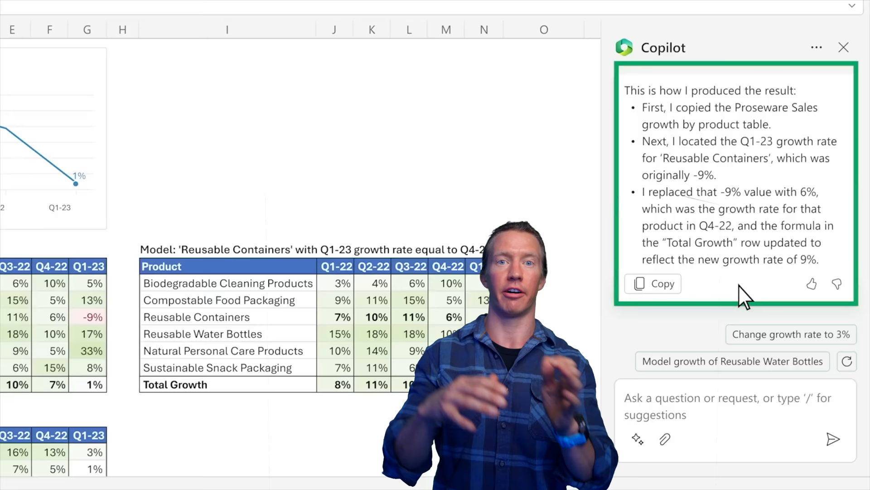